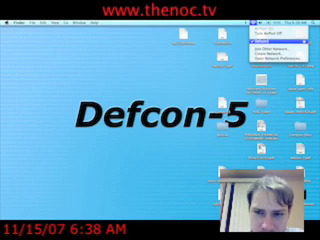
# - Reopen the AirPort network list, then move to the Bluetooth status menu
pyautogui.click(258, 18)
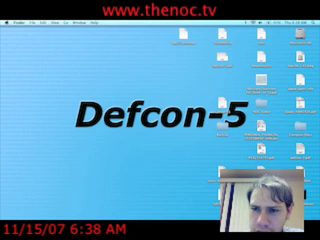
pyautogui.click(268, 8)
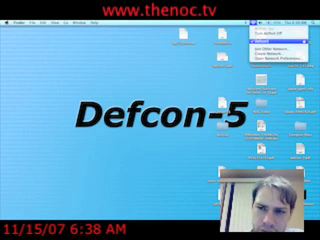
pyautogui.click(268, 44)
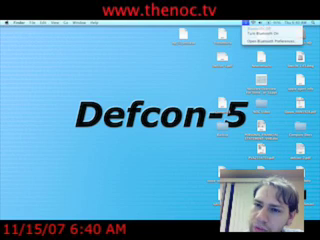
# - Dismiss the Bluetooth menu and show Spotlight's indexing progress from the menu bar
pyautogui.click(252, 18)
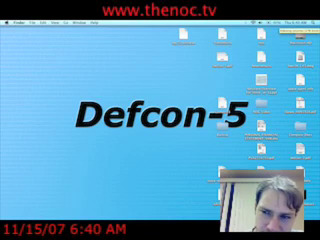
pyautogui.click(312, 8)
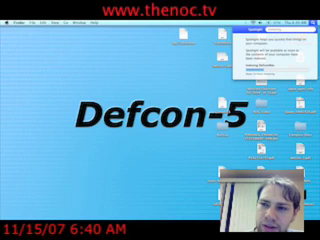